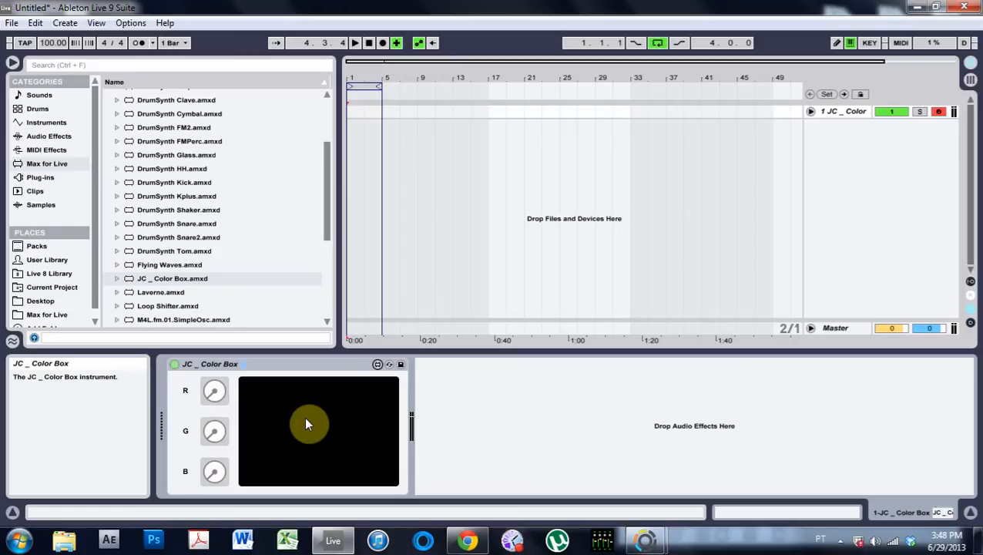
mouse_move(321, 425)
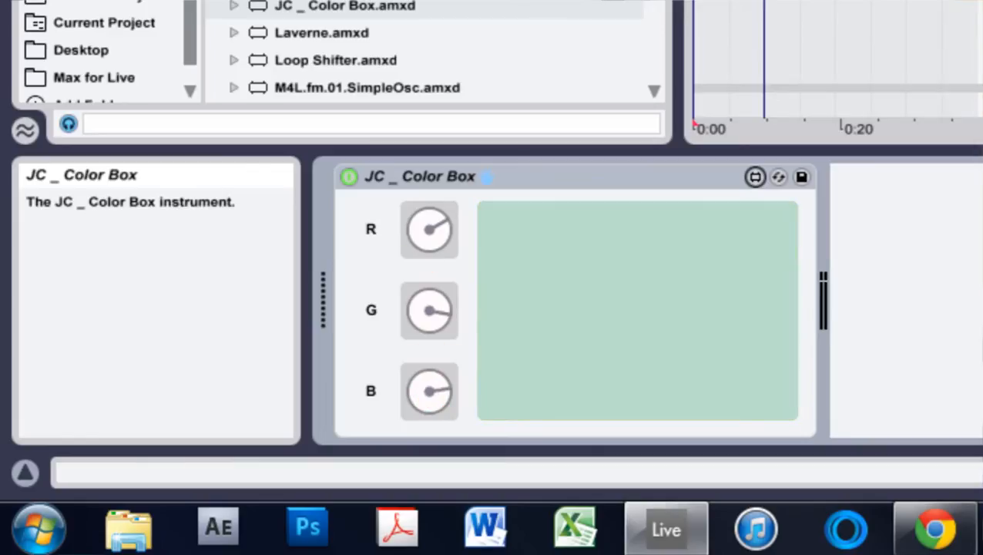
Step: Turn a dial on the JC_Color Box device so its panel shifts from black to pale green
drag(428, 392, 429, 378)
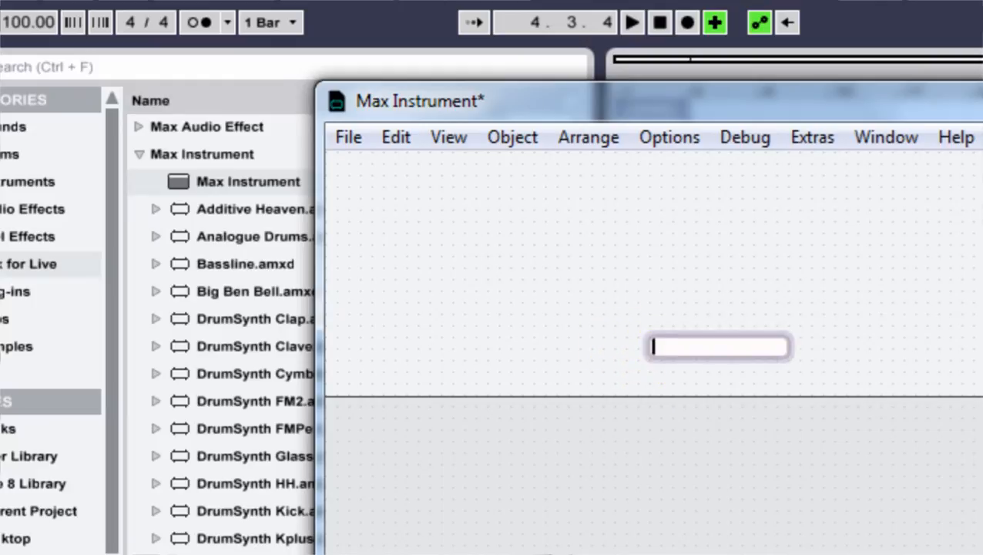
Step: Create a dial object from the autocomplete suggestions and position it on the canvas
text(dial)
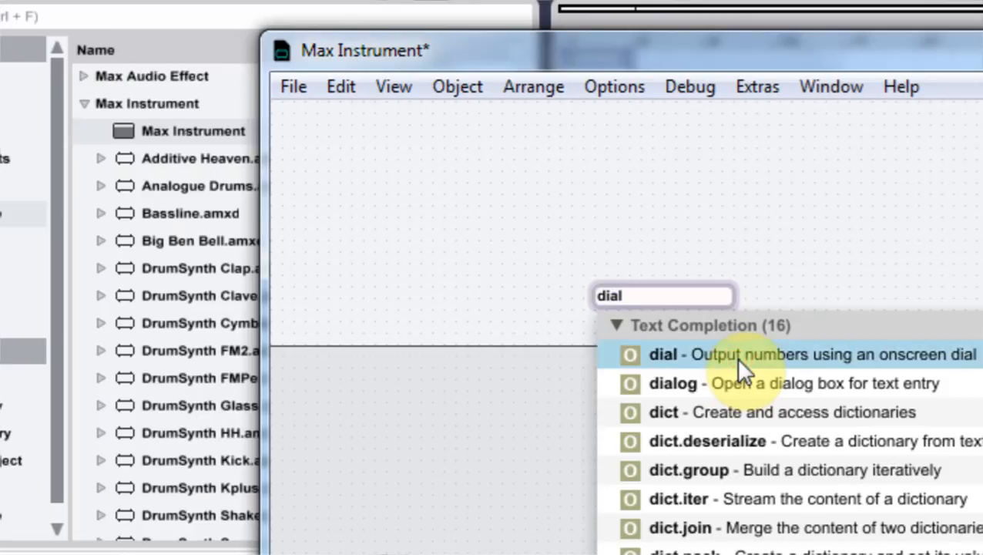
click(663, 355)
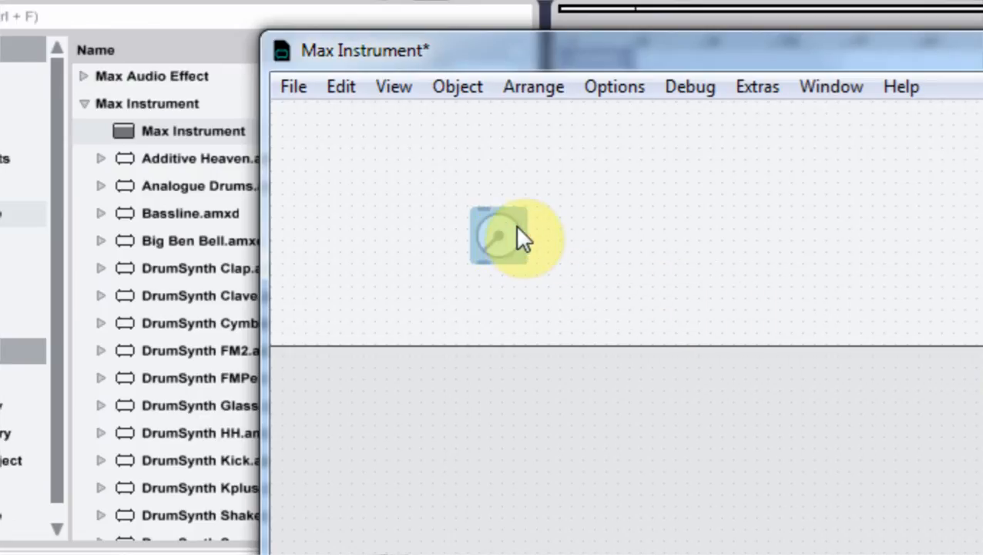
drag(496, 235, 727, 234)
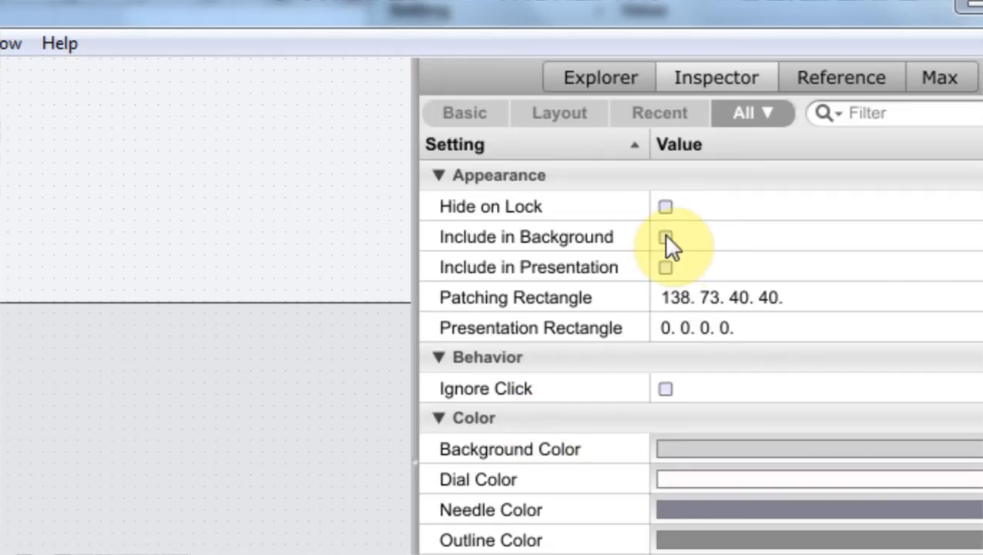
Step: Set the first dial to Include in Background and Float Output, then lock the patch
click(666, 238)
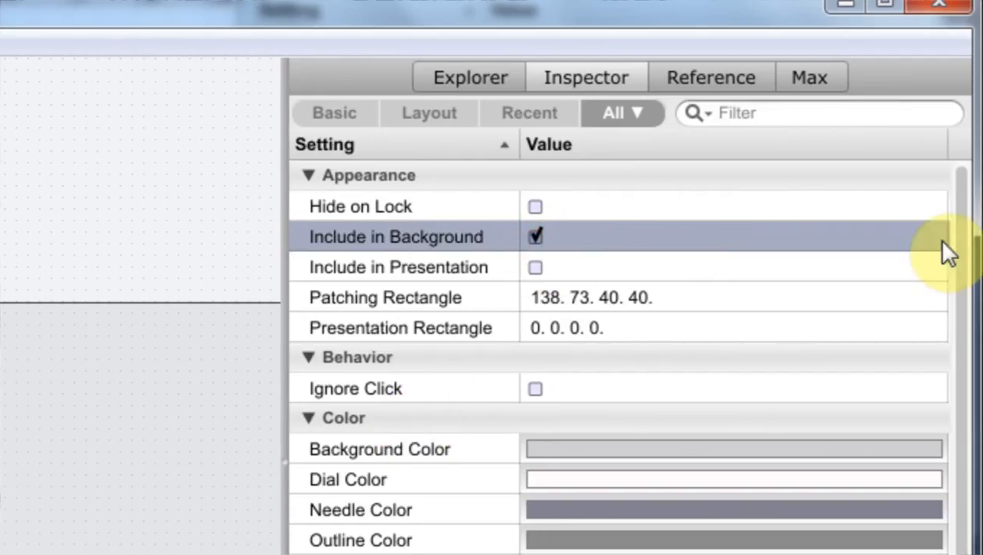
scroll(down, 3)
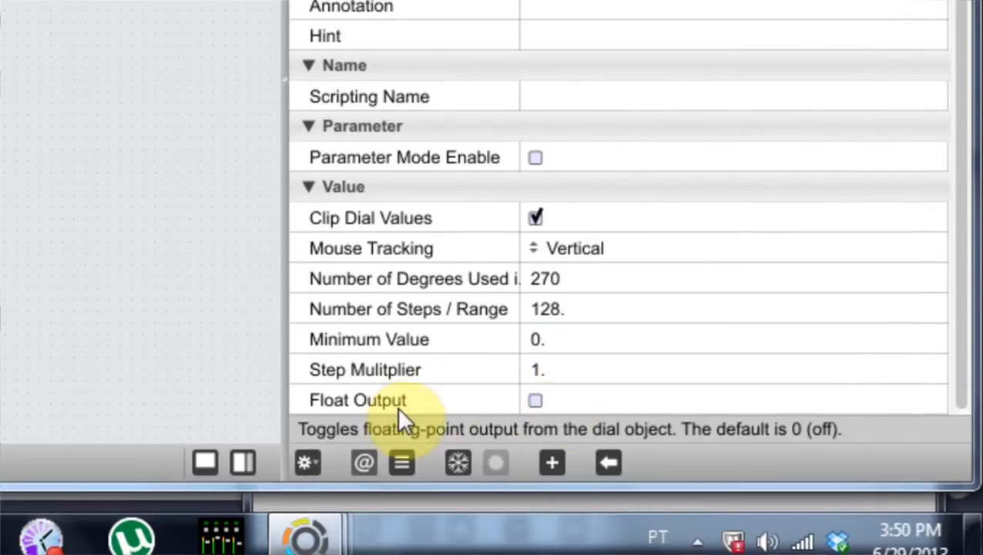
click(535, 400)
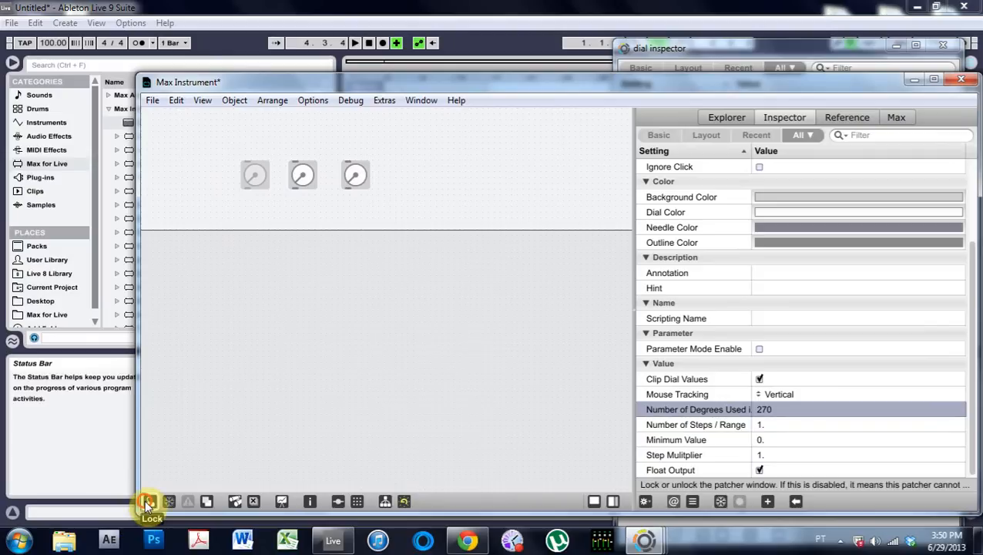
click(149, 505)
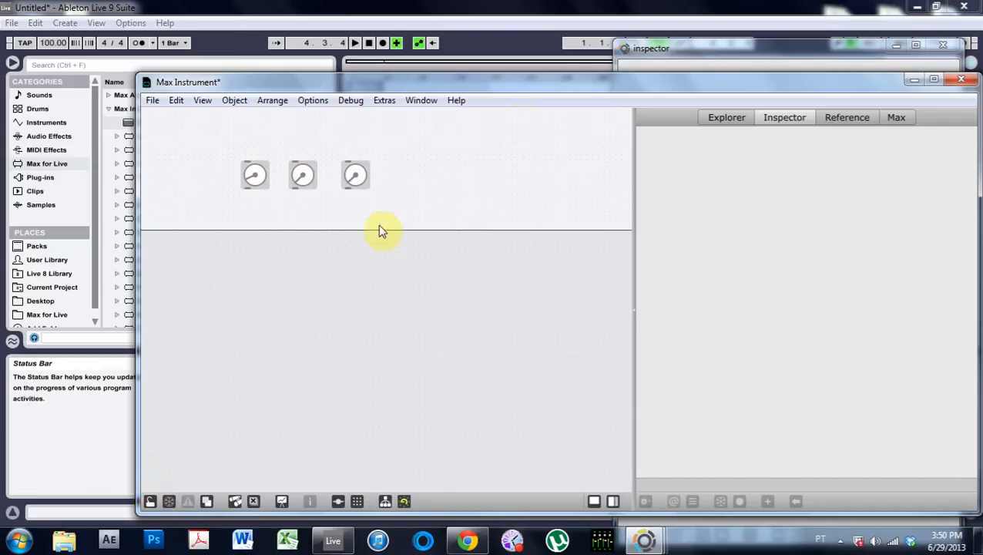
mouse_move(747, 215)
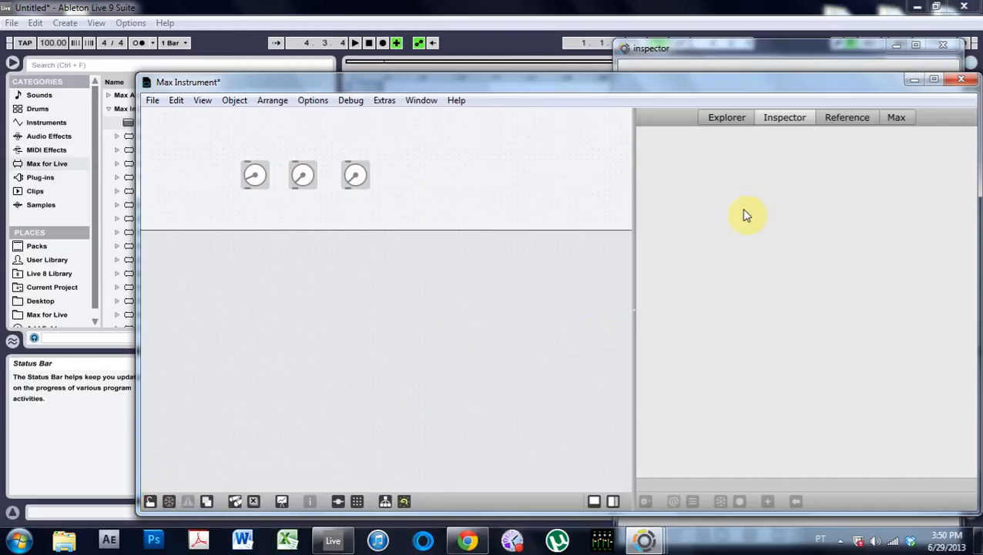
Step: Give the second and third dials range 1, float output and background inclusion
click(302, 176)
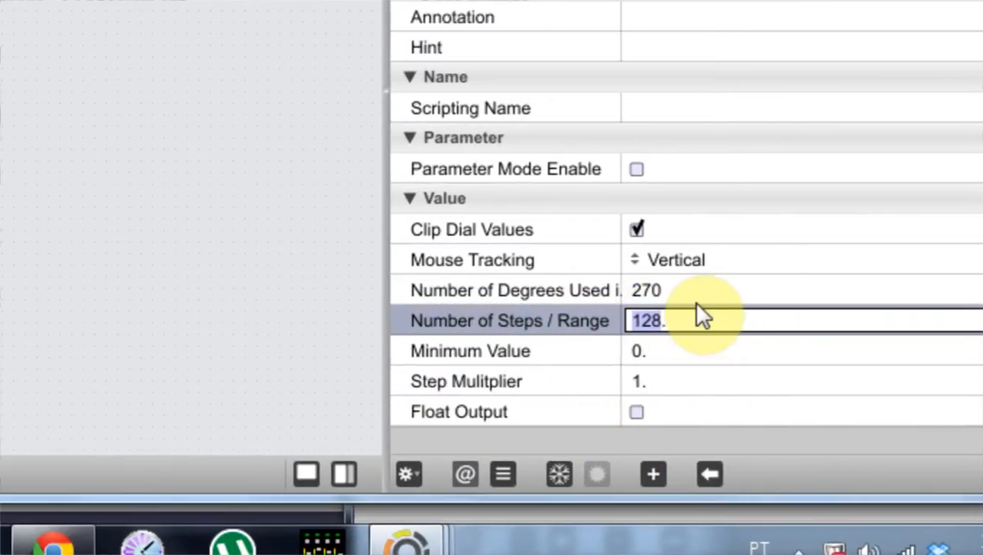
text(1)
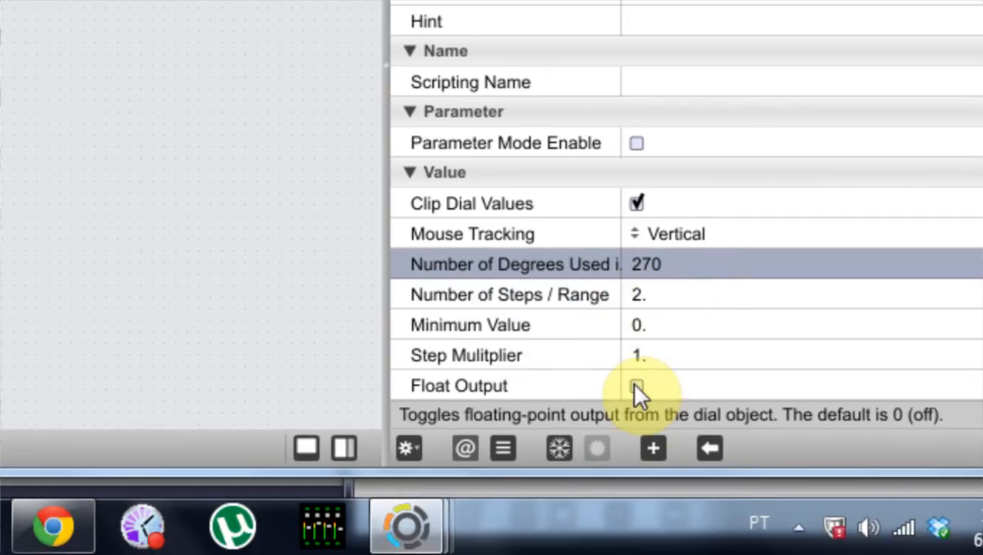
click(637, 386)
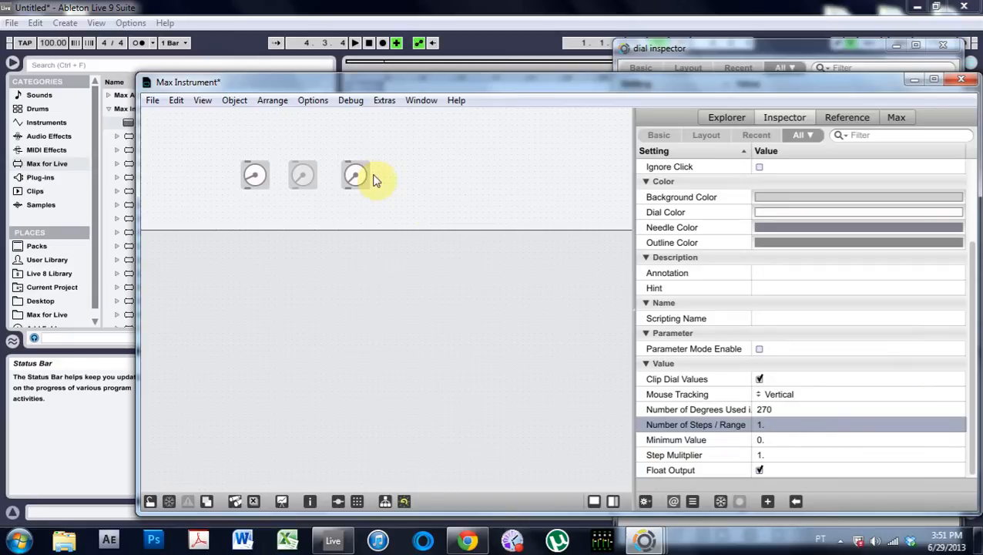
click(356, 175)
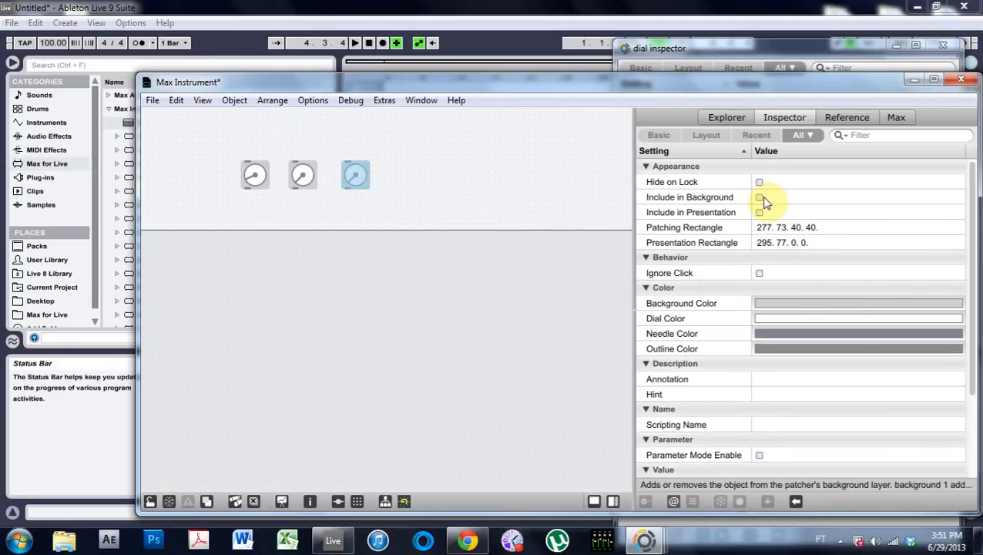
click(758, 197)
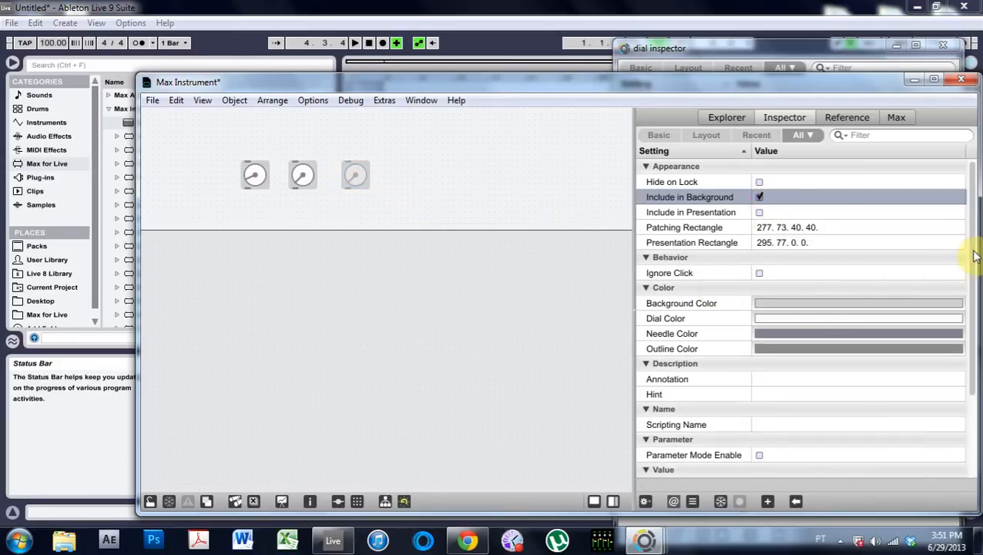
scroll(down, 3)
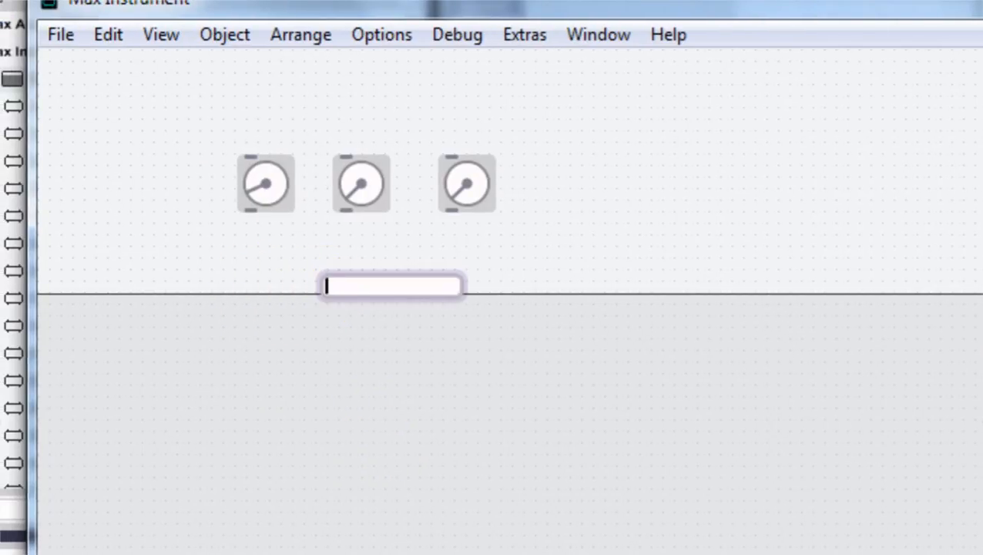
Step: Create a flonum number box and place it under the first dial
text(flonum)
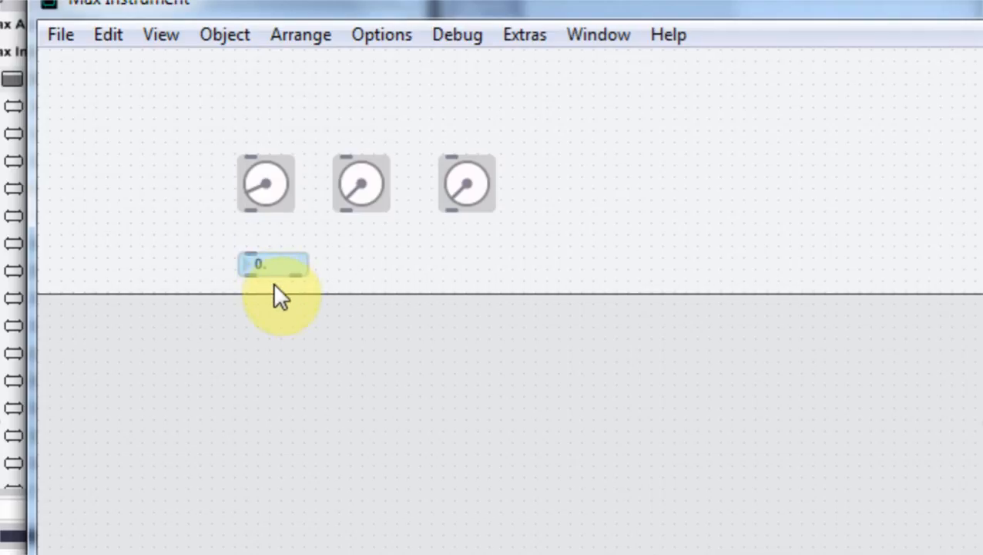
drag(275, 266, 475, 266)
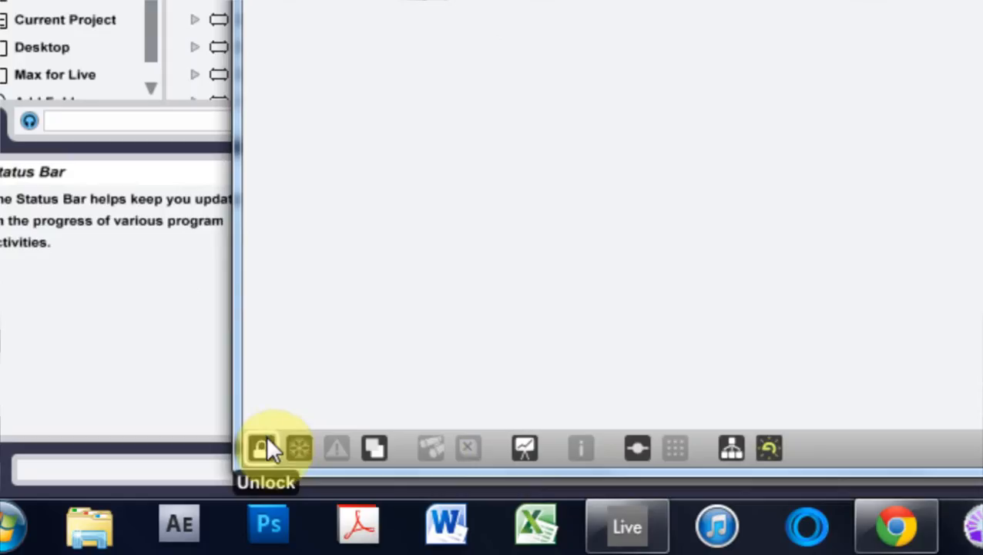
Step: Unlock the patch and set a dial's Scripting Name to green, starting another with b
click(261, 447)
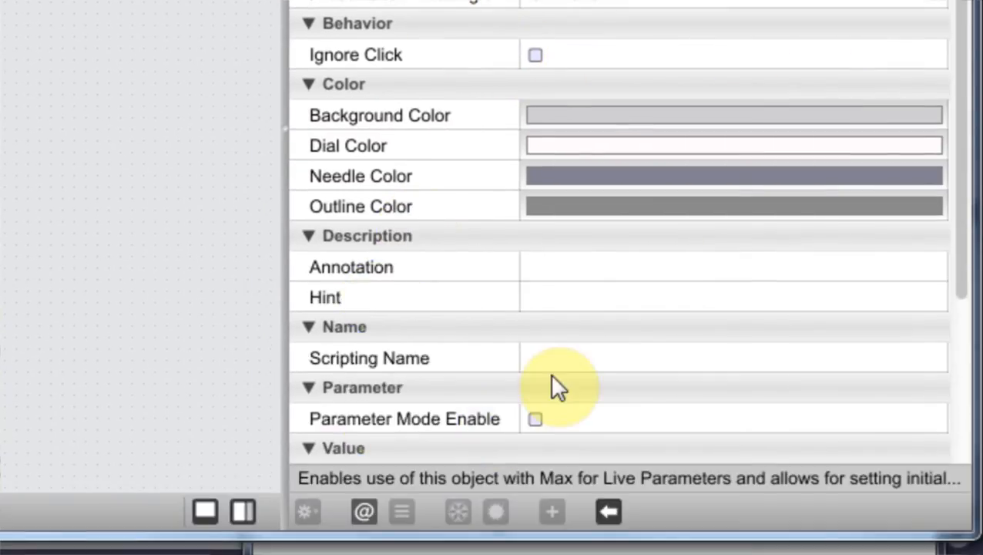
click(733, 357)
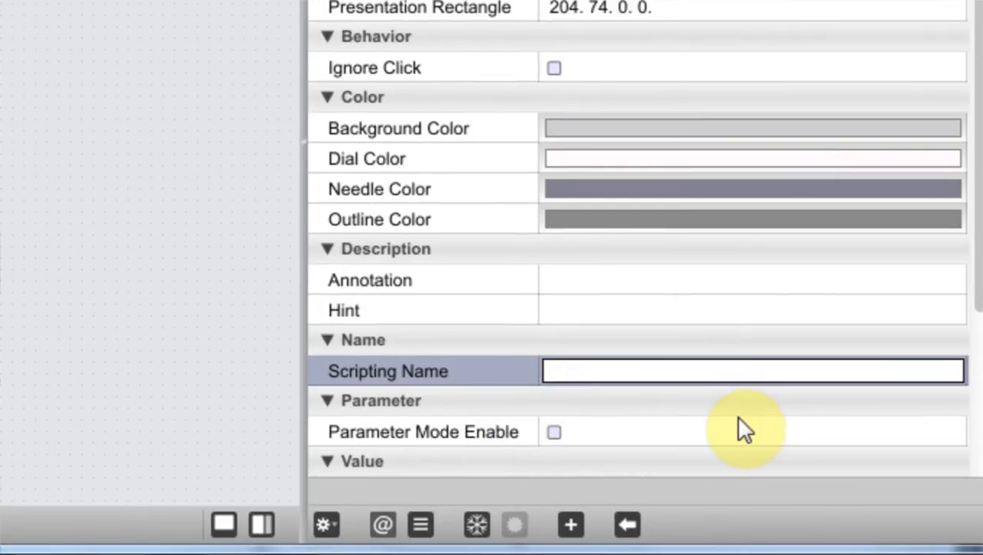
text(green)
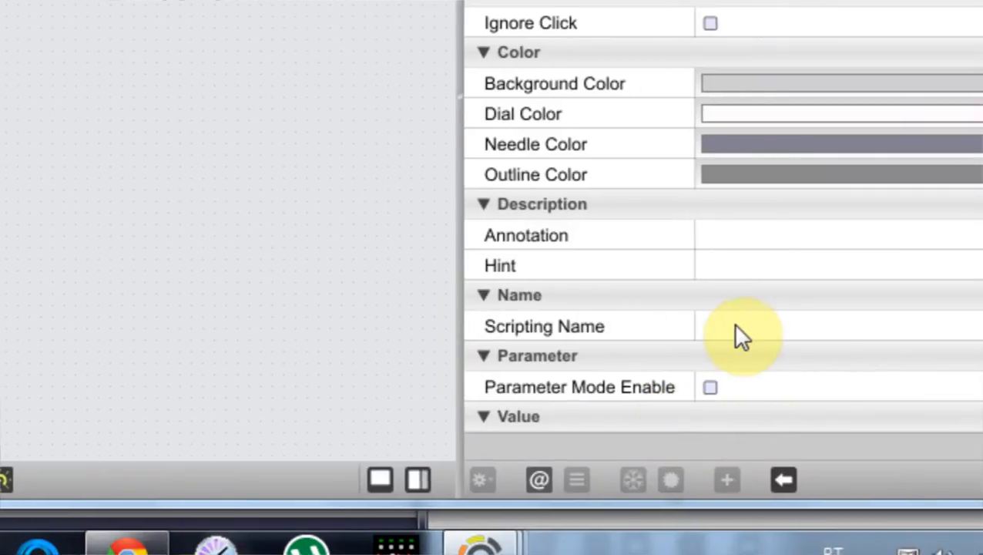
text(b)
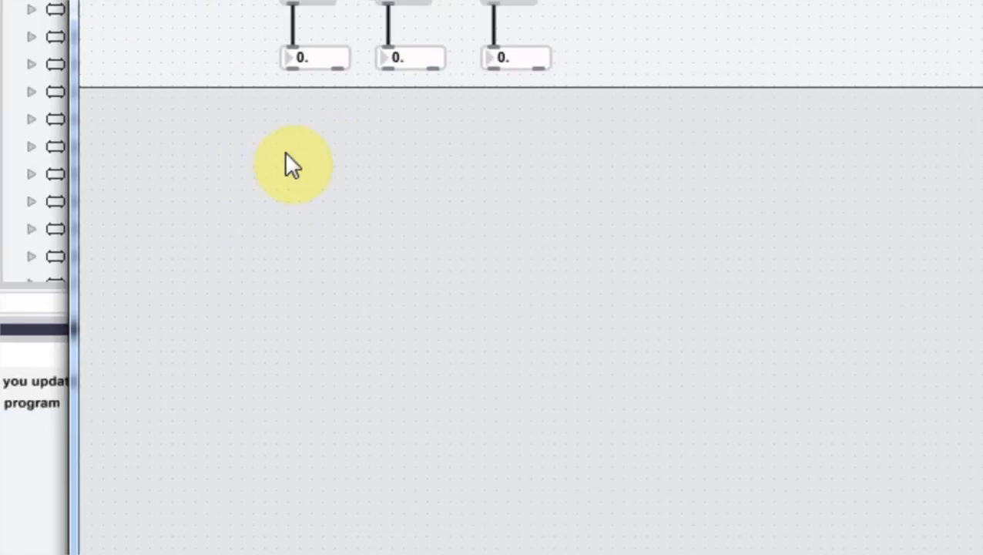
mouse_move(361, 177)
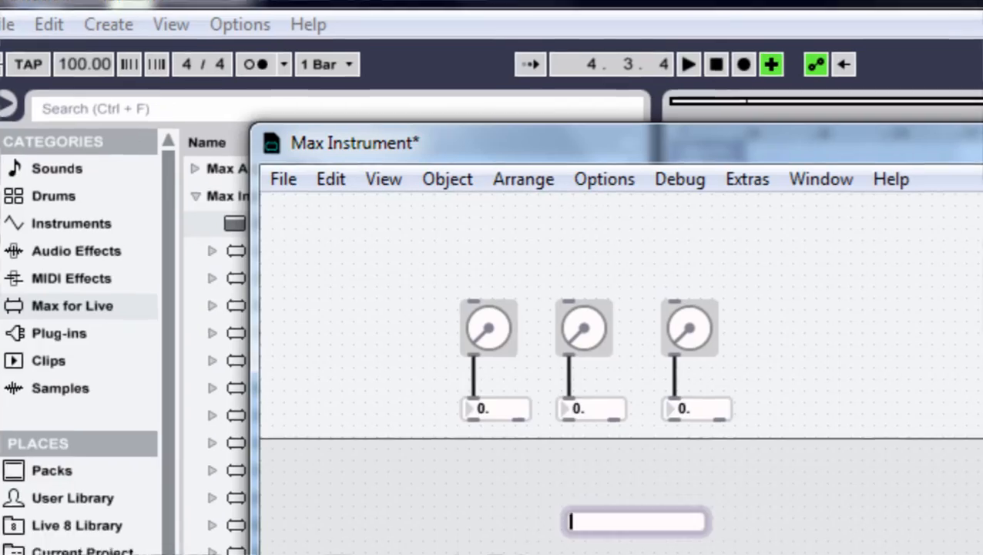
Step: Create a 'pak bgcolor 0. 0. 0. 1.' object, move it left and widen it across the three number boxes
text(pak b)
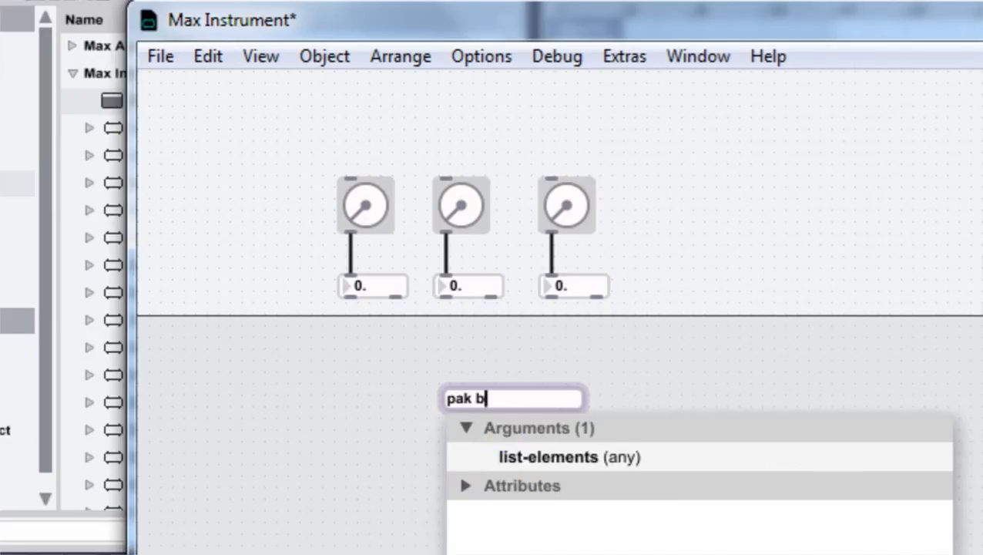
text(g)
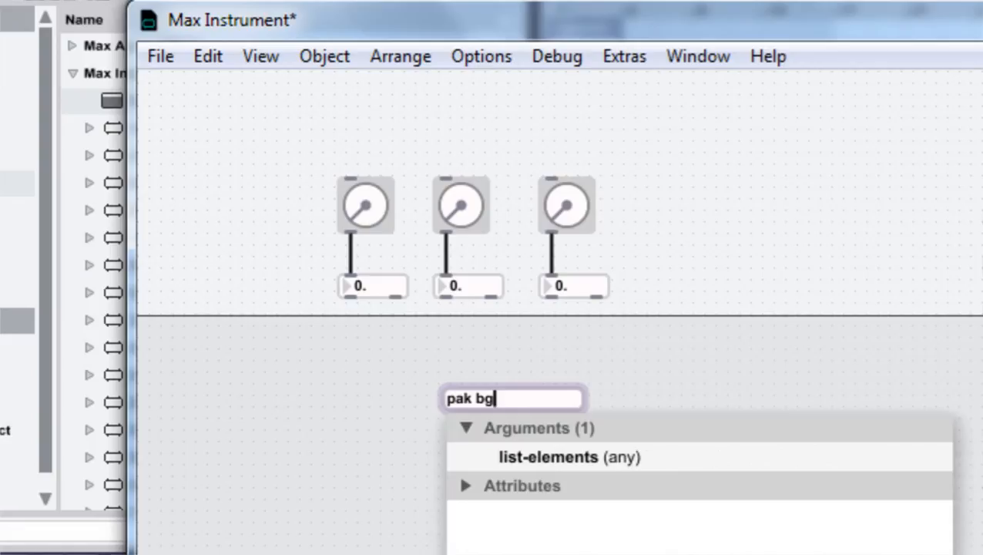
text(colo)
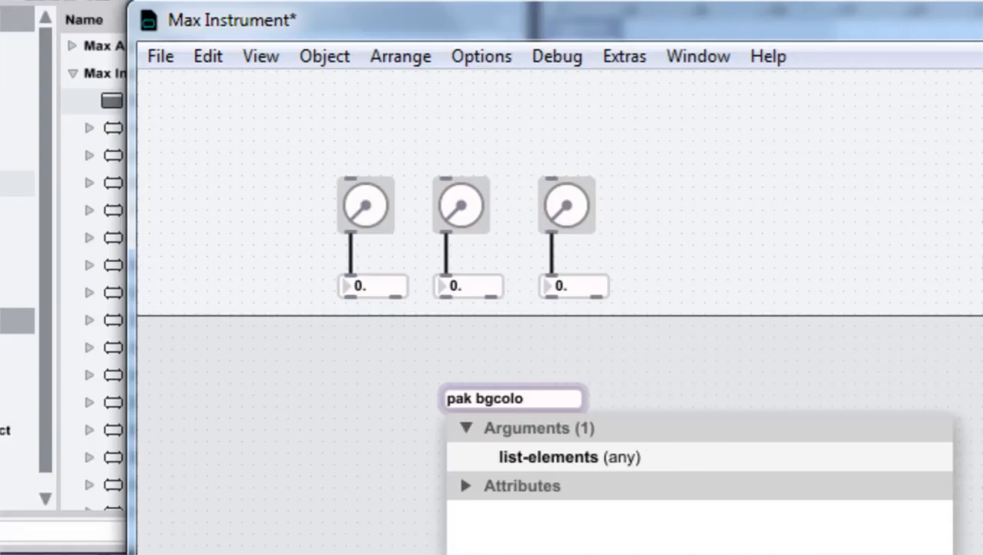
text(r)
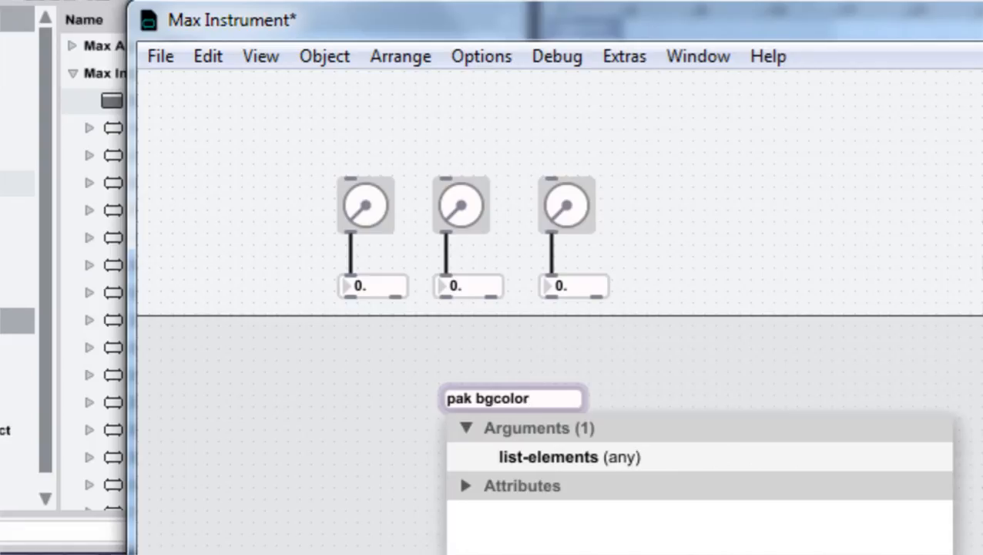
text(0. 0. 0. 1.)
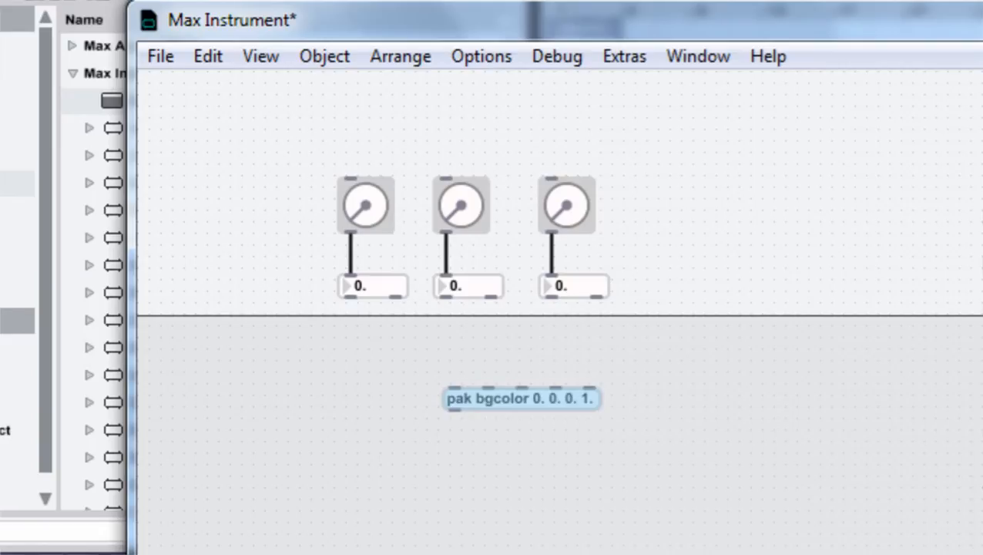
drag(521, 397, 349, 379)
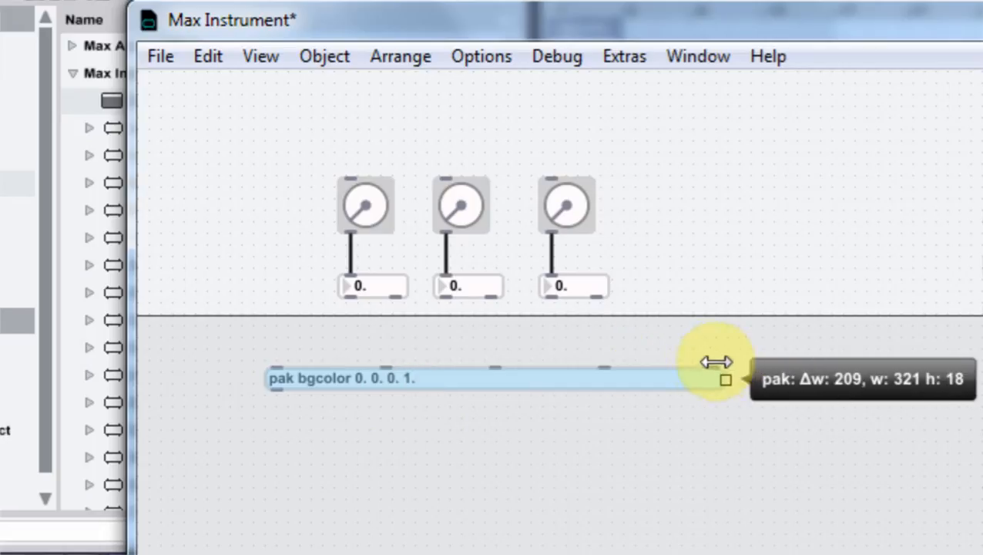
drag(724, 379, 521, 358)
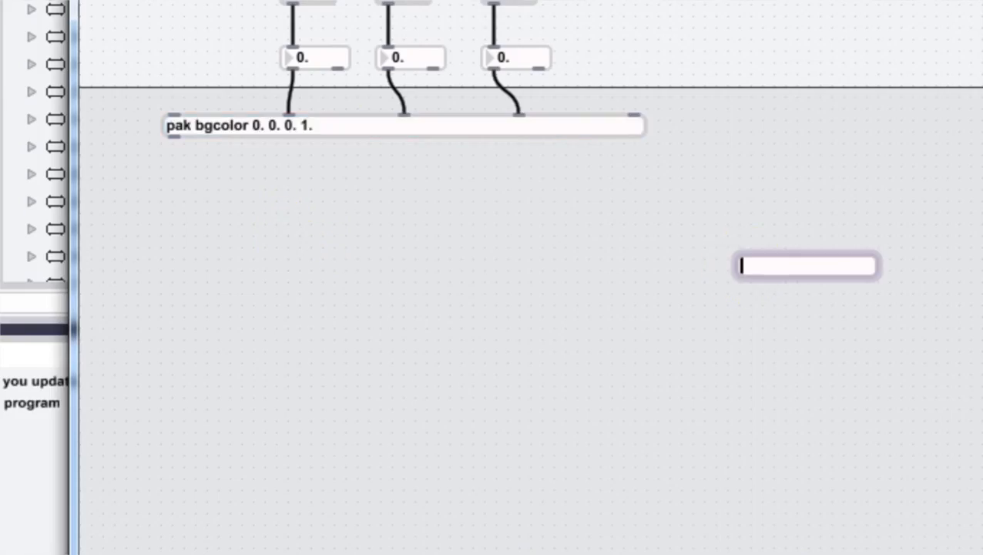
Step: Add a panel fed by the pak outlet and turn the G dial to tint it green
text(pak)
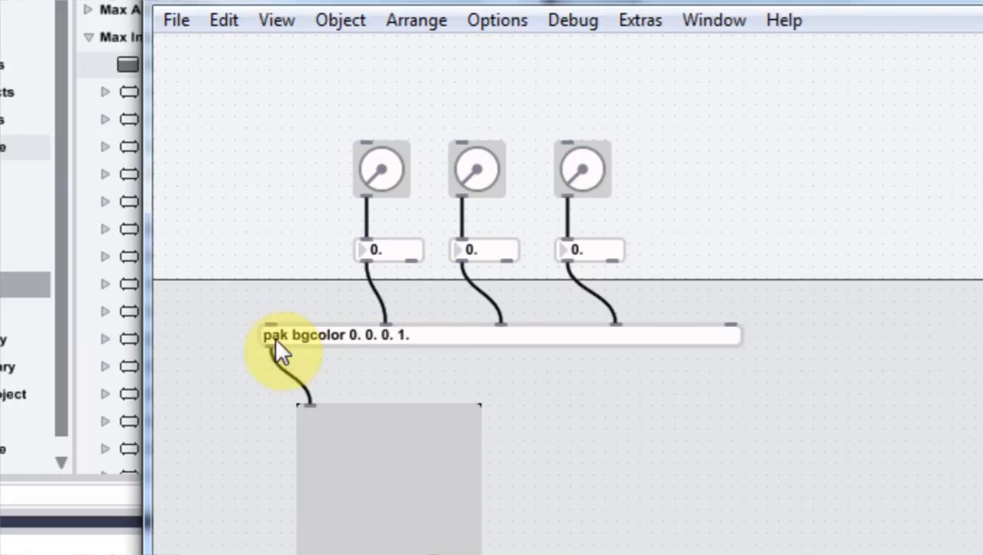
mouse_move(342, 347)
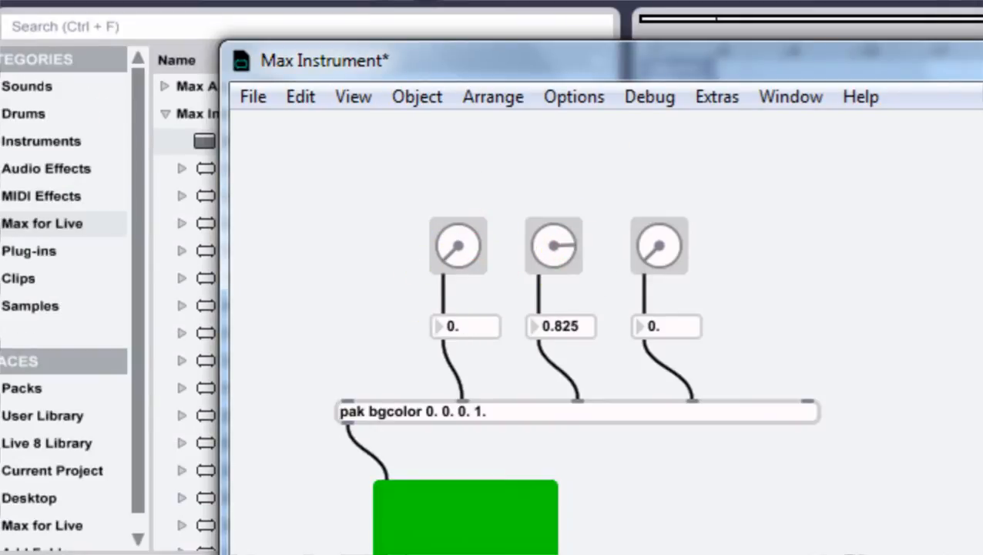
drag(554, 254, 554, 231)
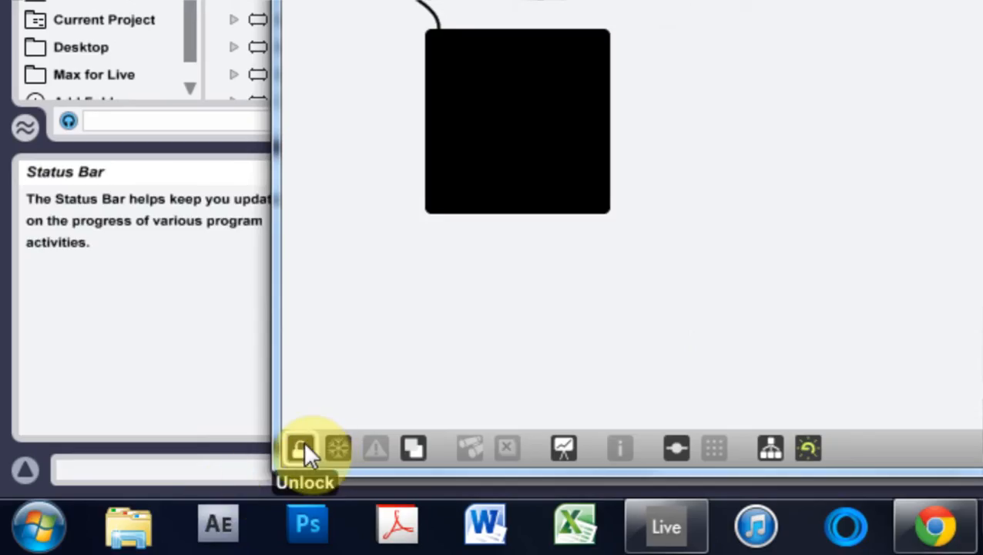
Step: Unlock the patch and add the selected dials and panel via Add to Presentation
click(299, 449)
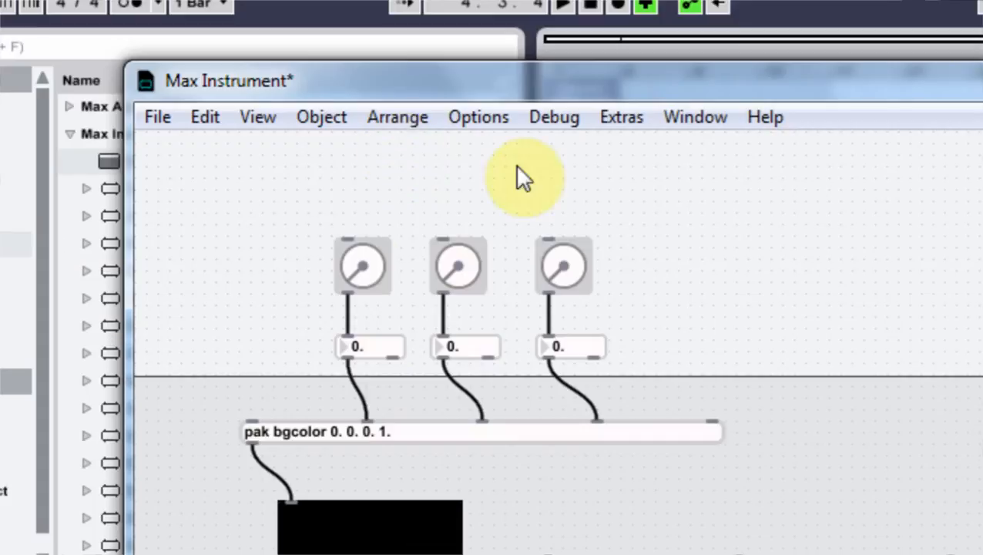
scroll(down, 3)
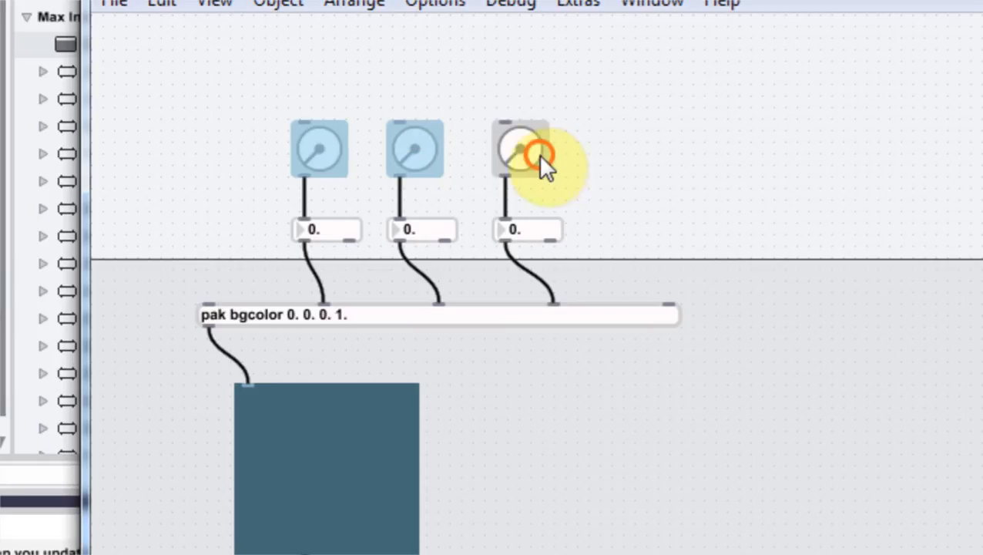
right_click(539, 154)
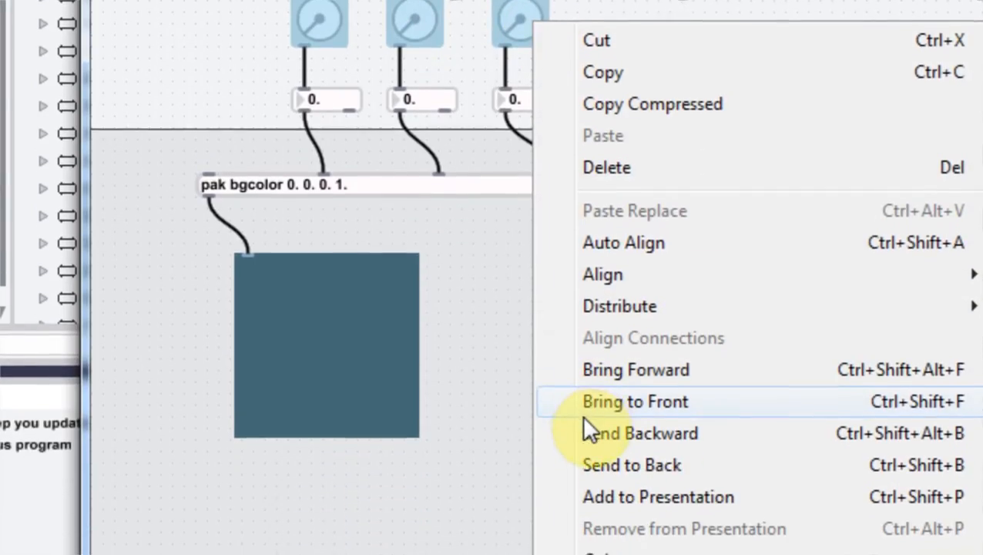
click(633, 400)
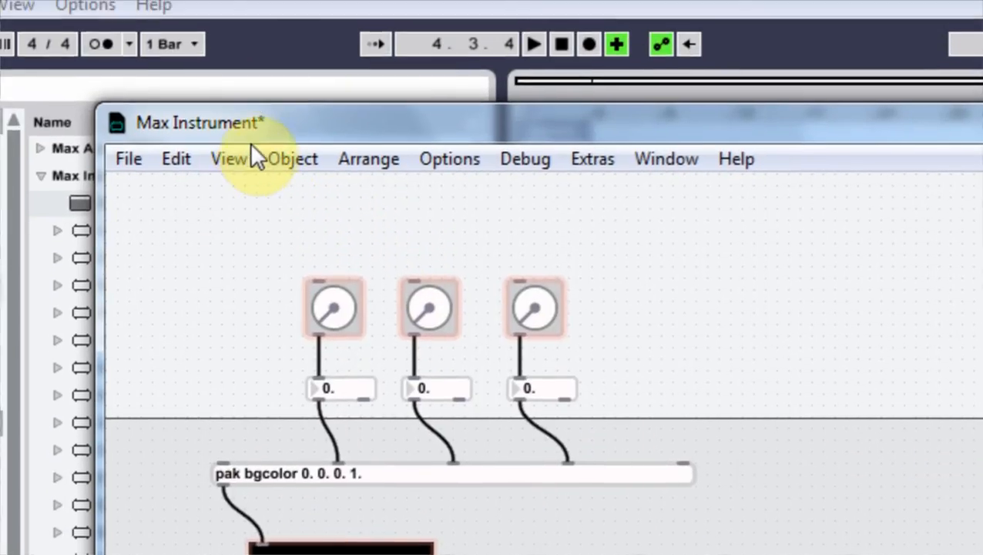
Step: Switch to Presentation mode, stack the three dials vertically and enlarge the colour panel beside them
click(228, 157)
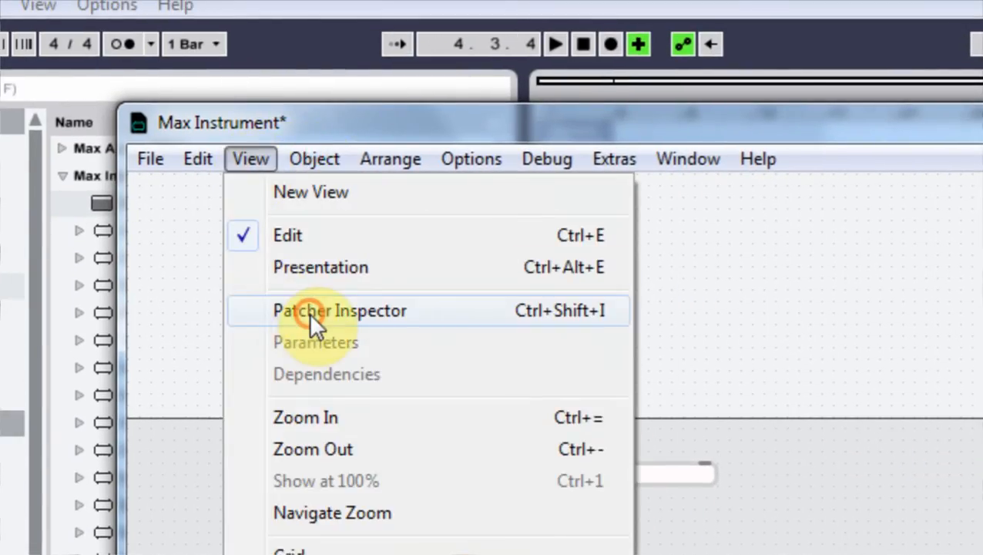
click(339, 310)
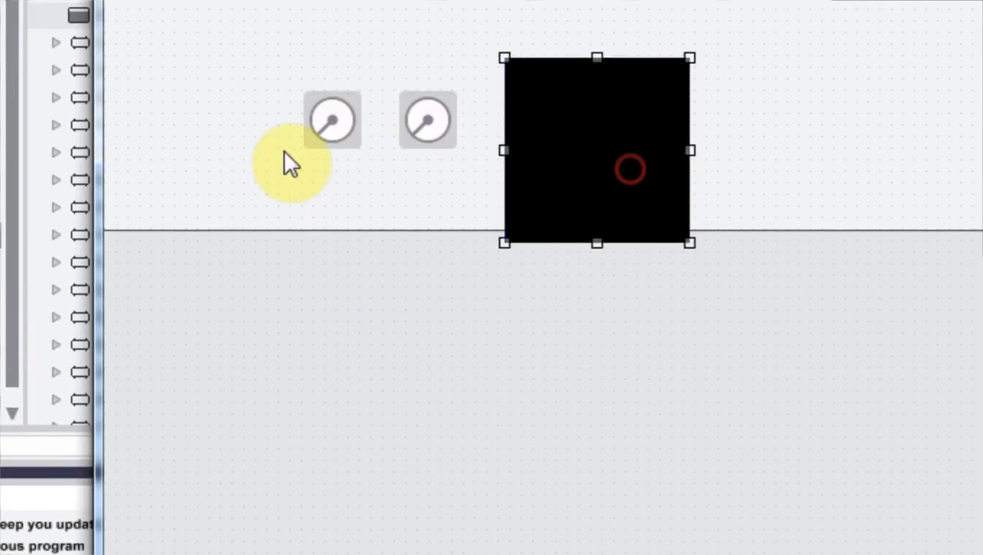
drag(333, 120, 300, 216)
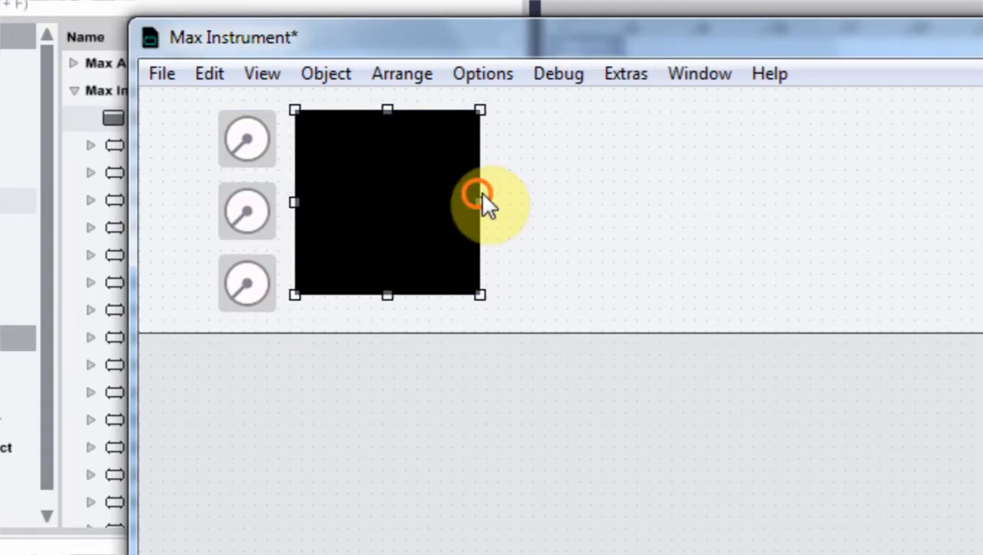
drag(480, 202, 622, 202)
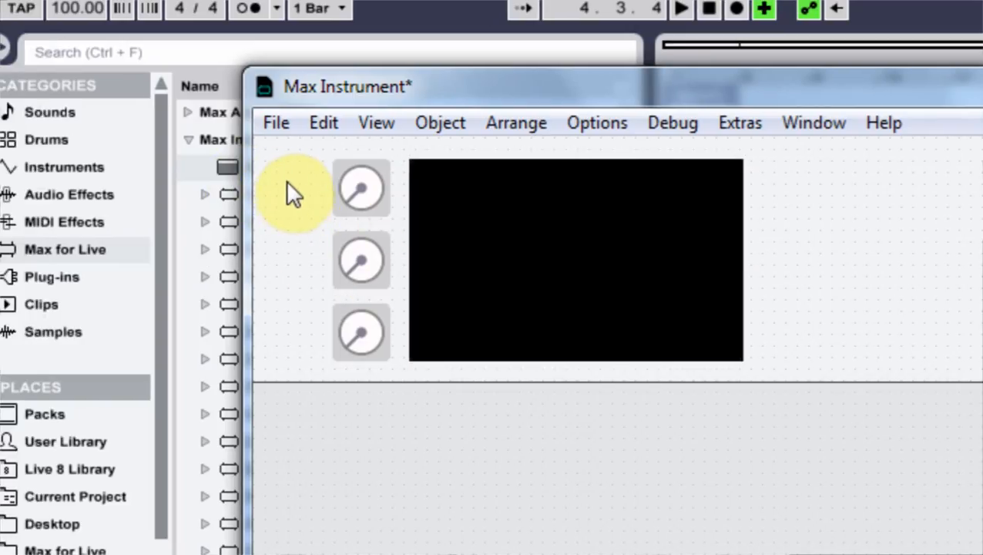
mouse_move(578, 314)
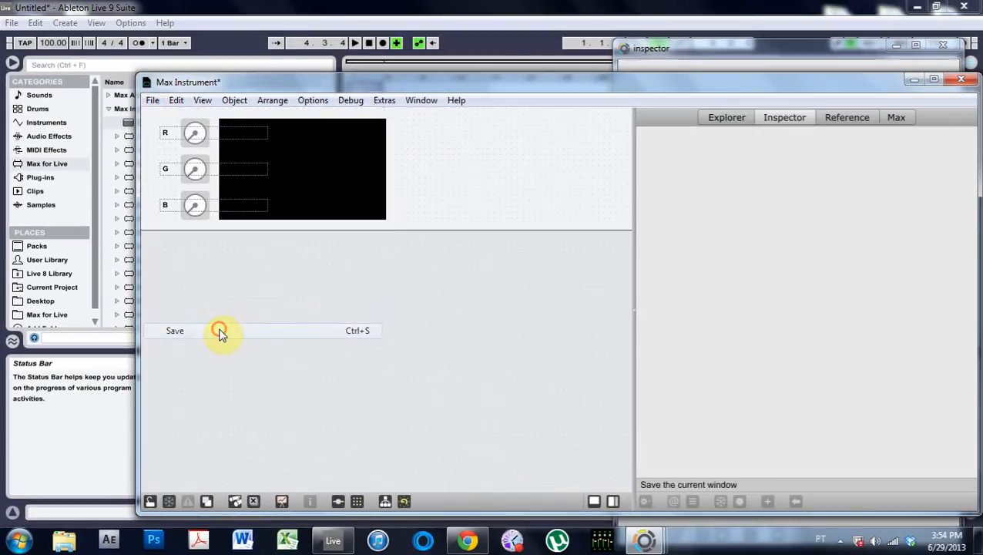
Step: Save the device as 'JC _ Color Boxtutorial' in the Max Instrument folder
click(174, 330)
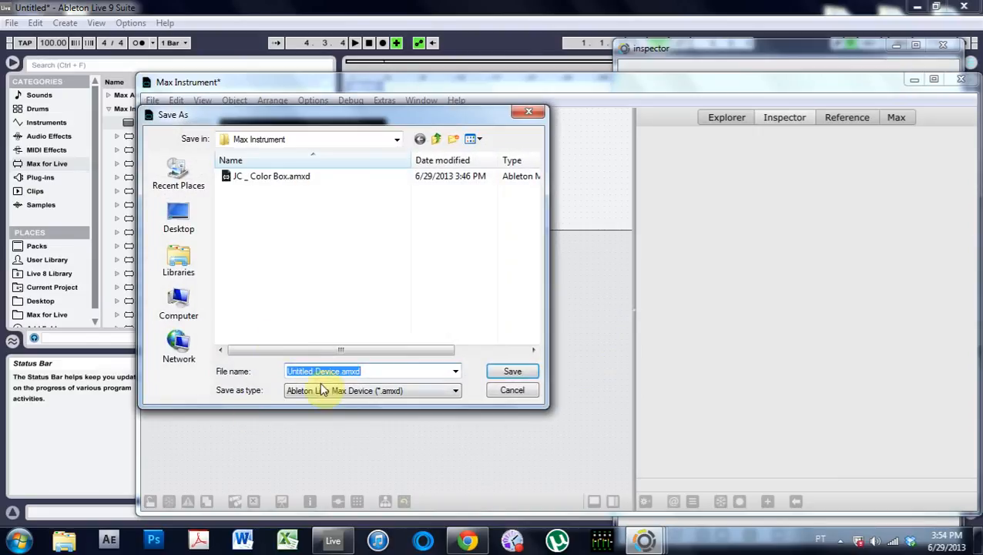
click(269, 176)
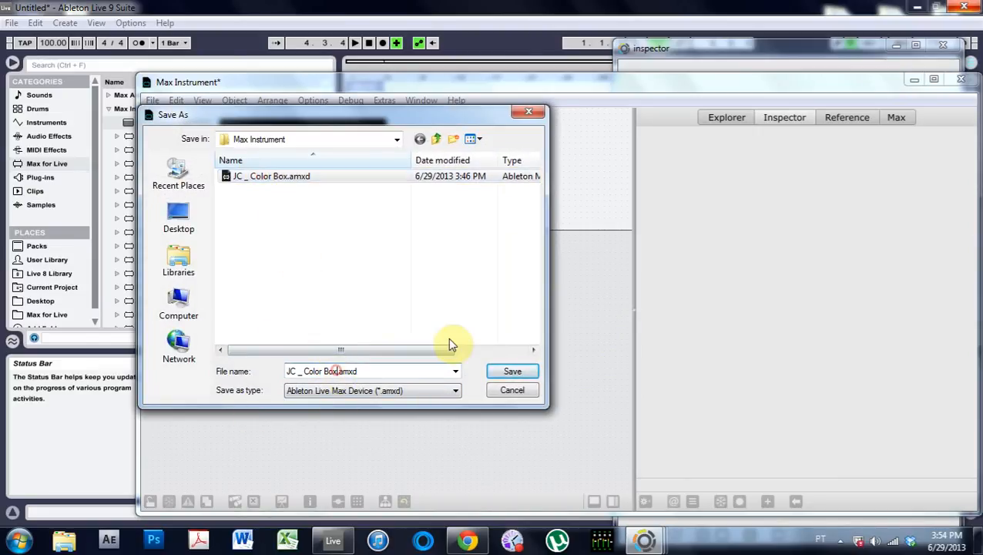
text(tuto)
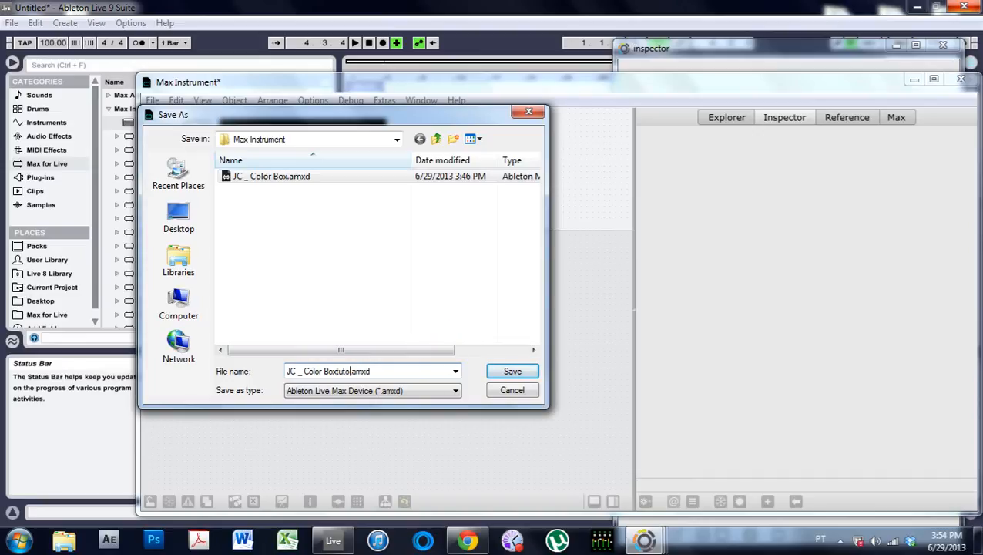
text(ru)
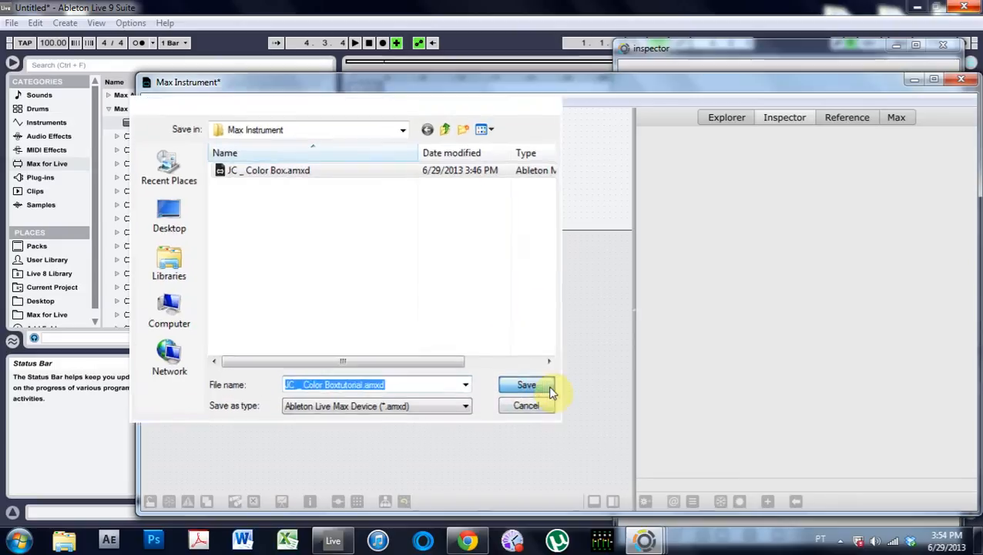
click(527, 385)
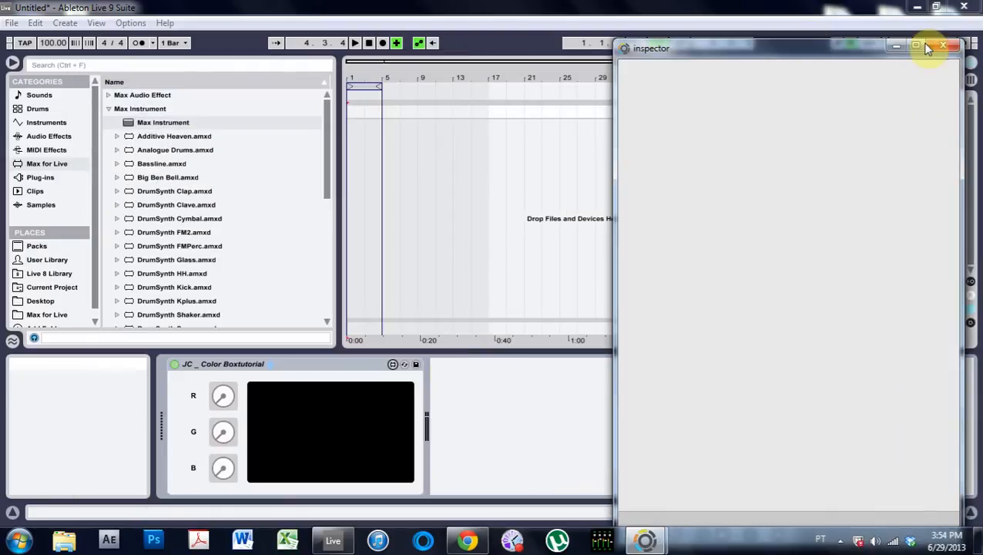
Step: Close the Inspector and turn the R dial so the device panel recolours to green
click(943, 47)
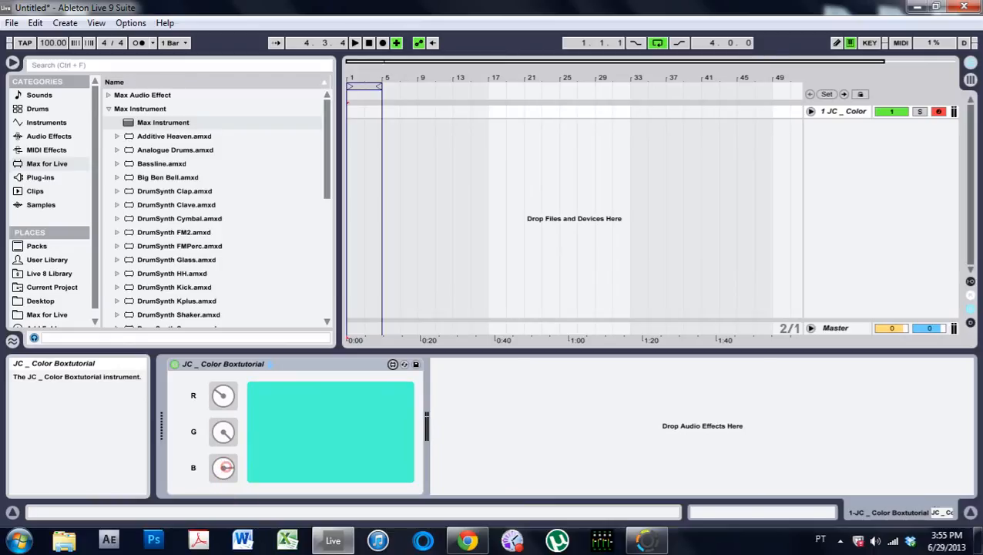
drag(224, 432, 223, 428)
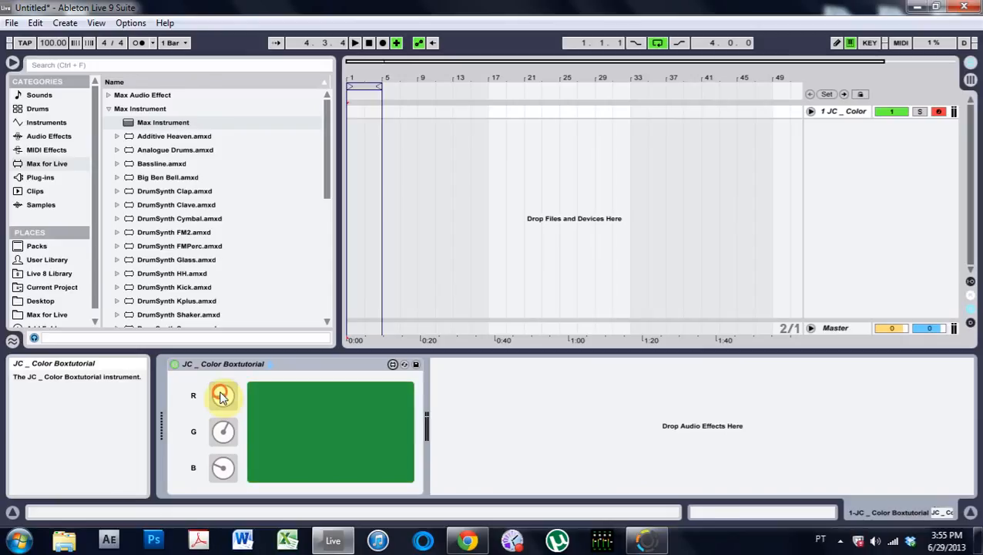
mouse_move(469, 539)
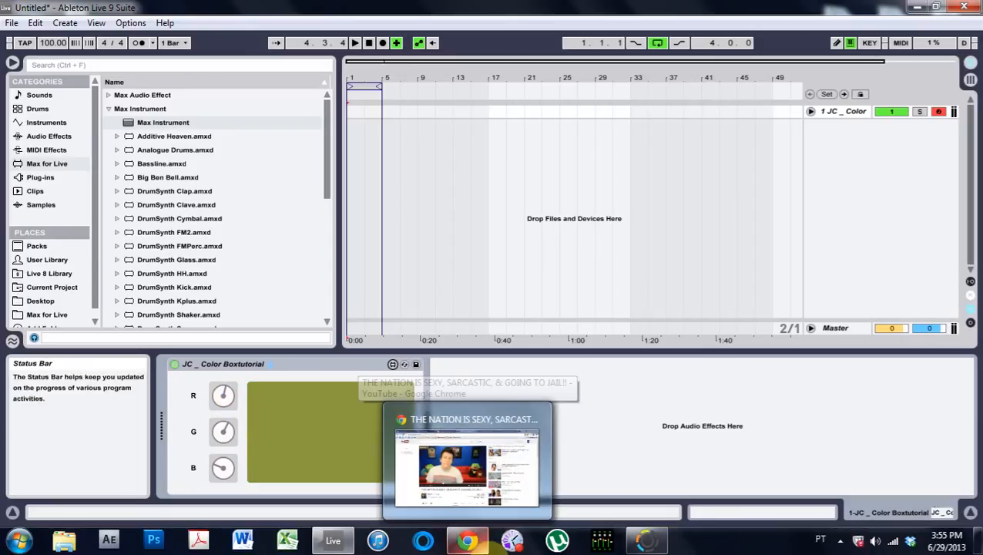